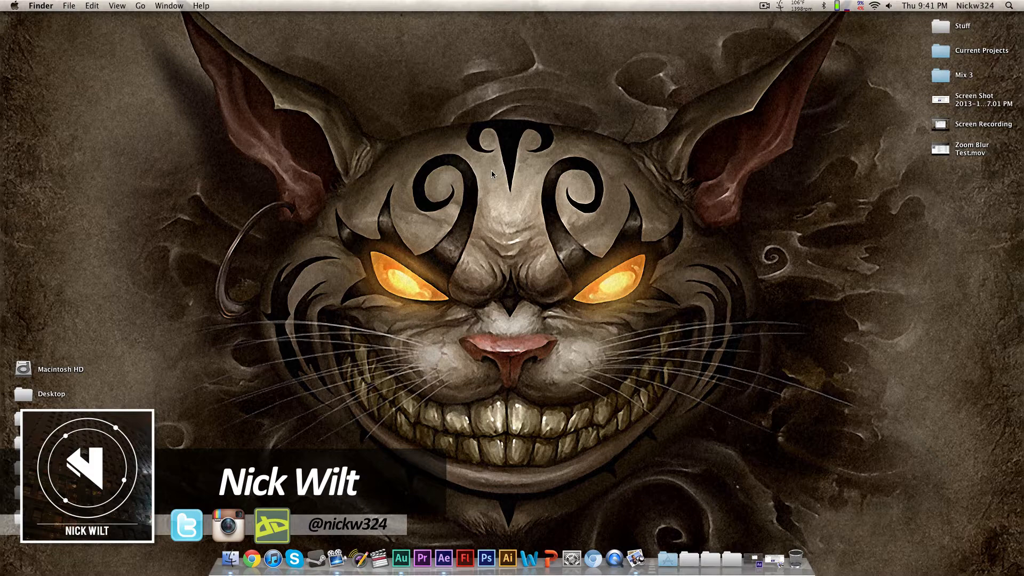
Step: View the viewer's comment screenshot asking about the motion-blur zoom effect in Preview
{"action": "double_click", "coordinate": [973, 99]}
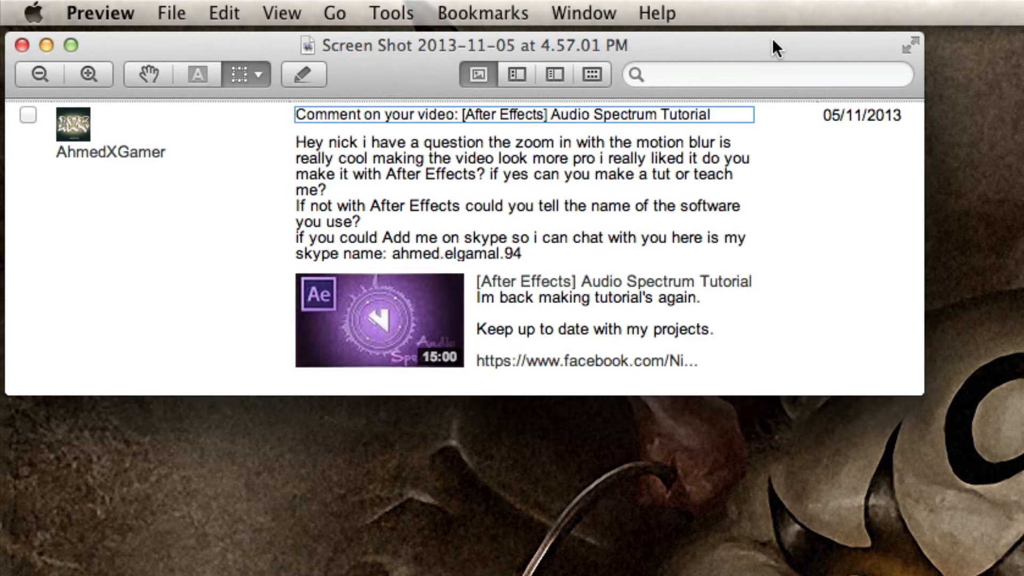
{"action": "mouse_move", "coordinate": [531, 53]}
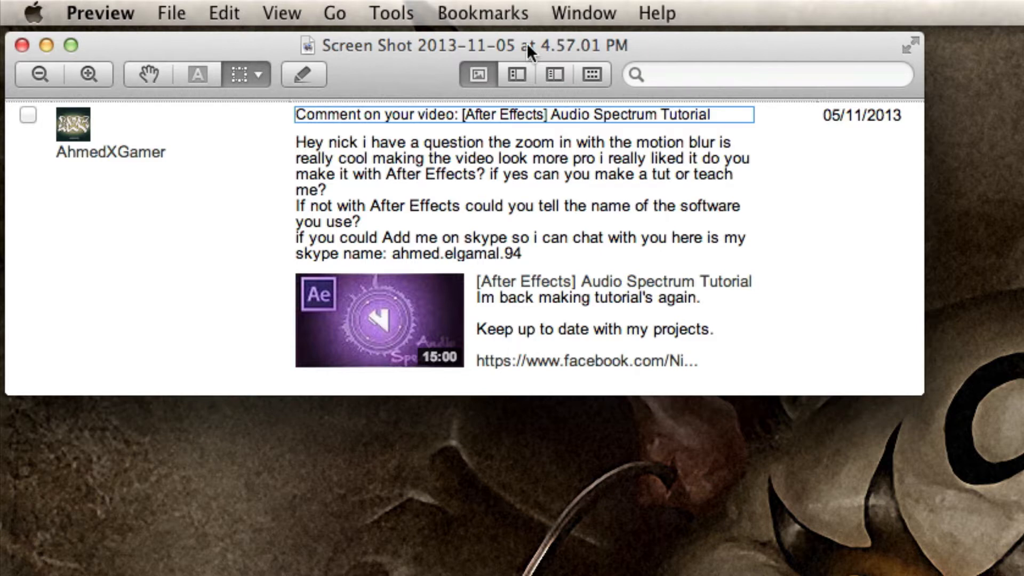
Step: Close the comment screenshot, glance at the example project video and dismiss it
{"action": "left_click", "coordinate": [22, 45]}
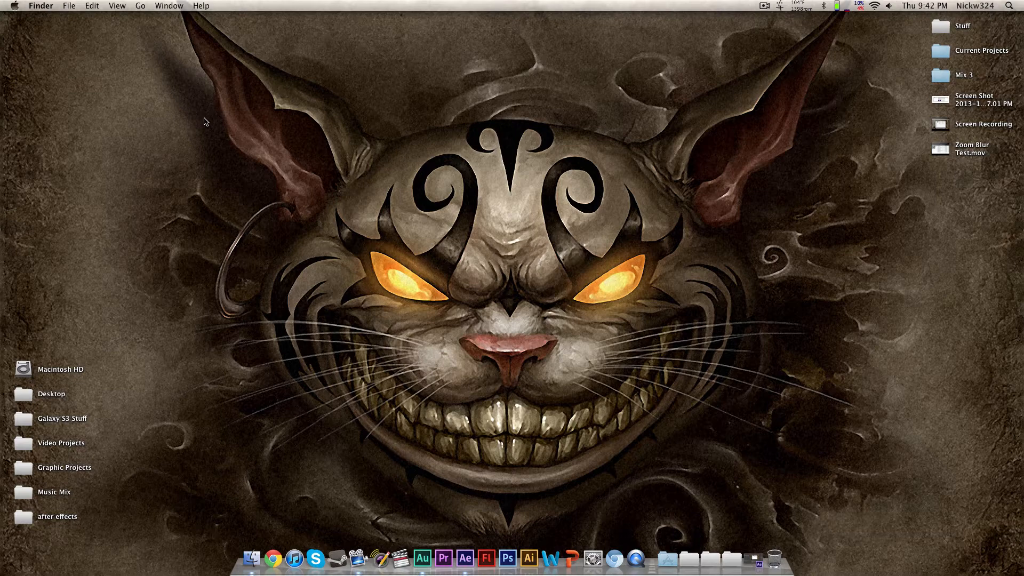
{"action": "left_click", "coordinate": [464, 558]}
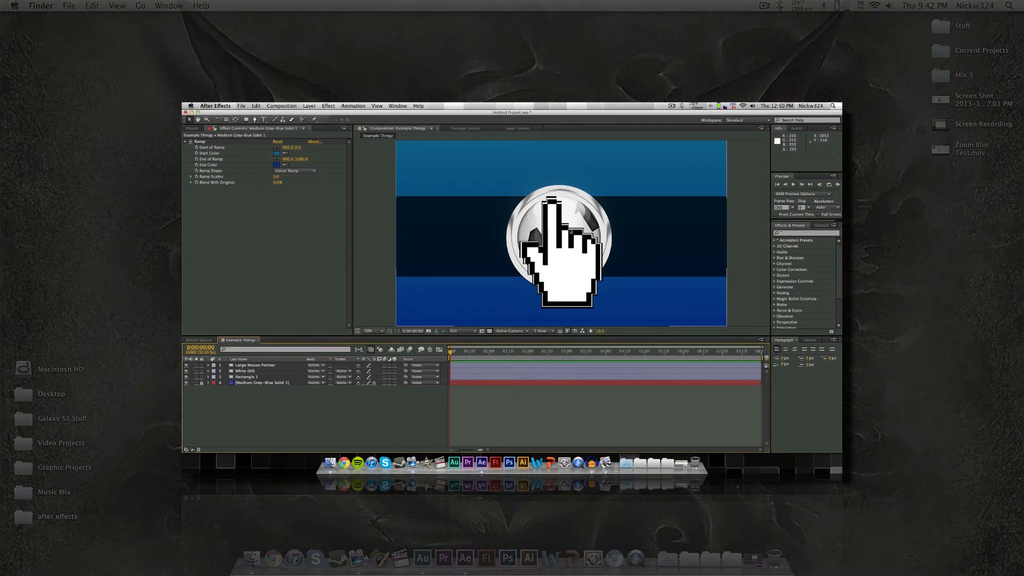
{"action": "mouse_move", "coordinate": [362, 326]}
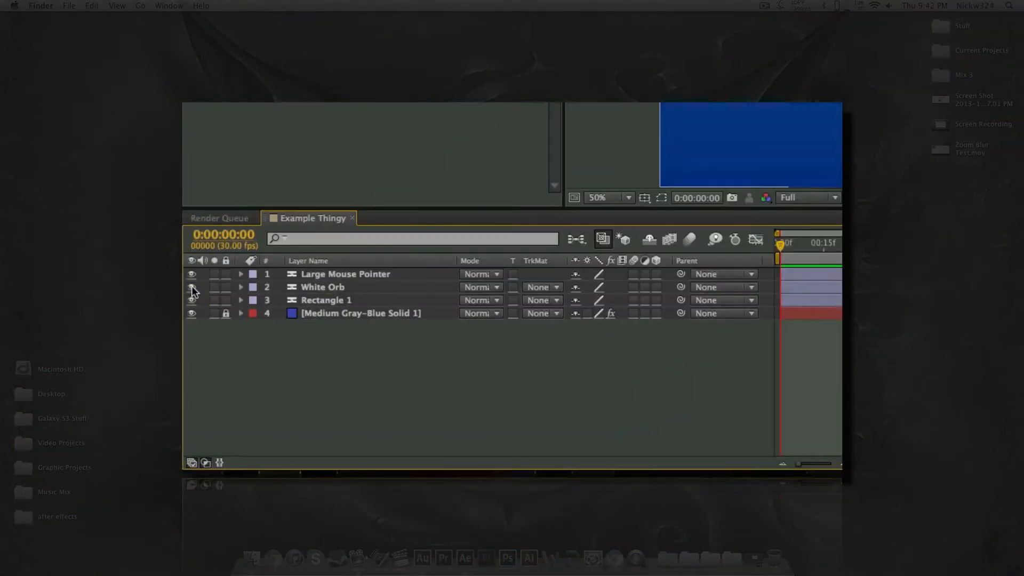
{"action": "left_click", "coordinate": [192, 287]}
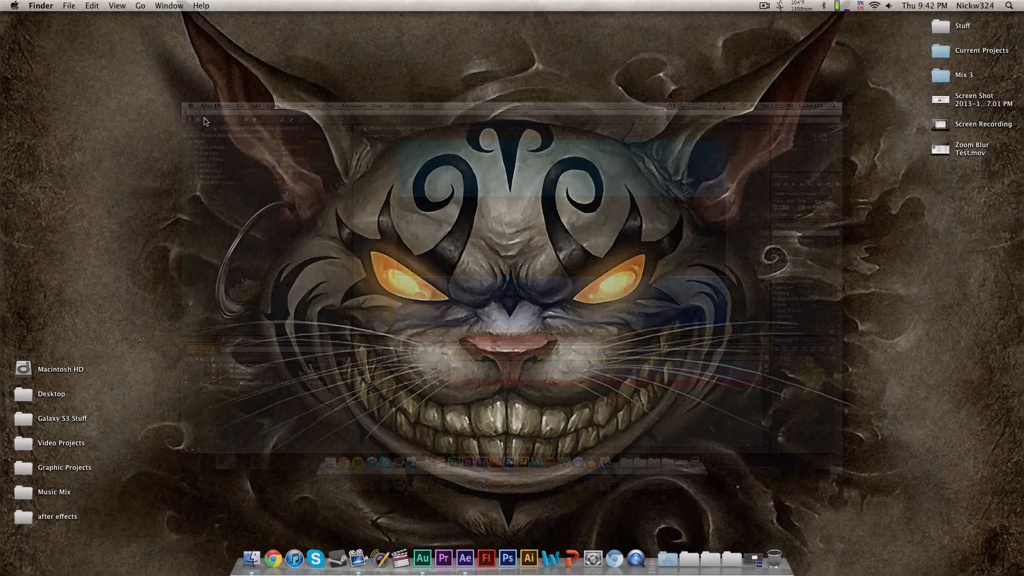
Step: Bring up the Zoom Blur Test comp with its Original, Zoom 1 [In], Zoomed In Section and Zoom 2 [Out] layers
{"action": "left_click", "coordinate": [756, 558]}
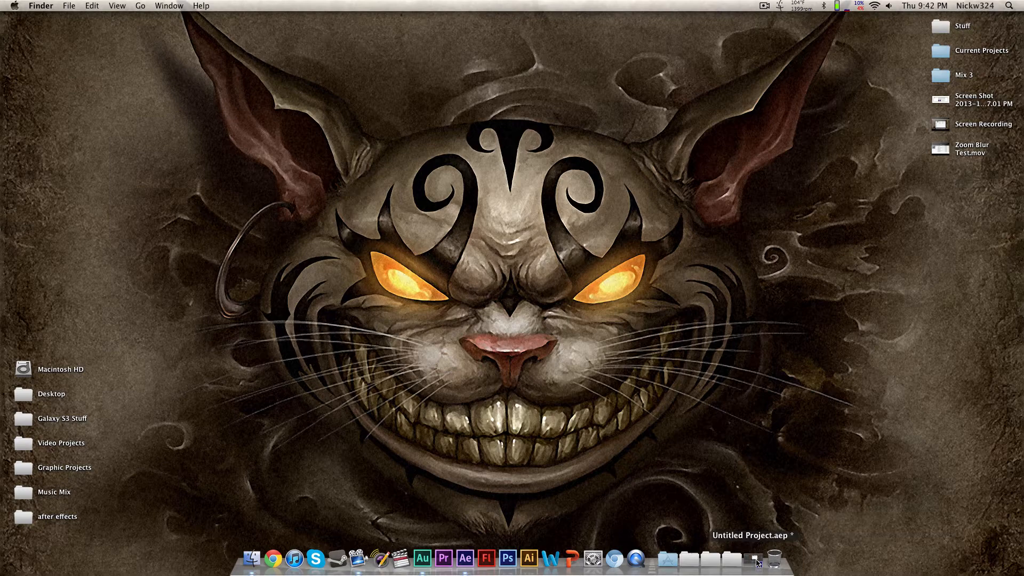
{"action": "left_click", "coordinate": [466, 558]}
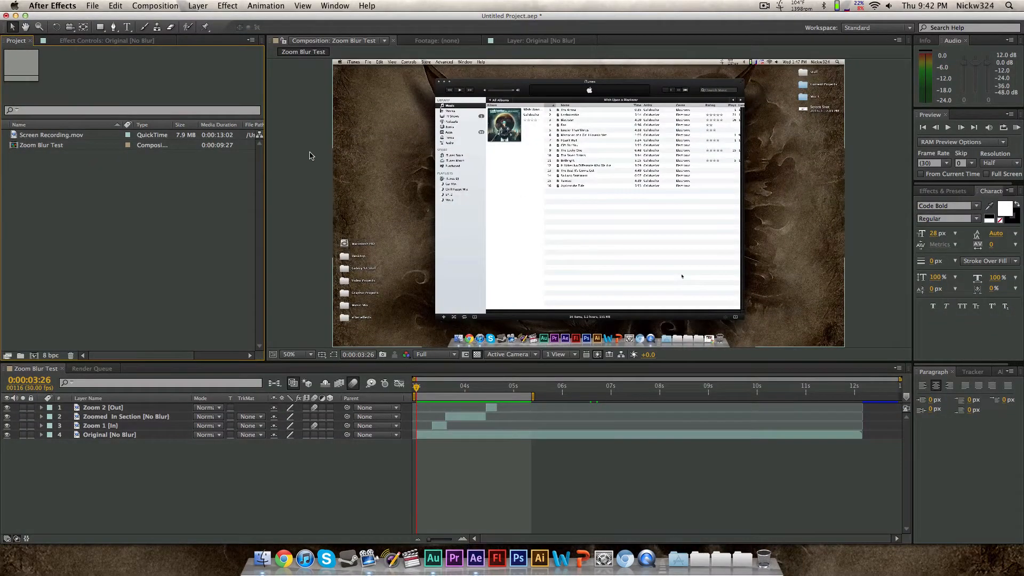
{"action": "mouse_move", "coordinate": [477, 258]}
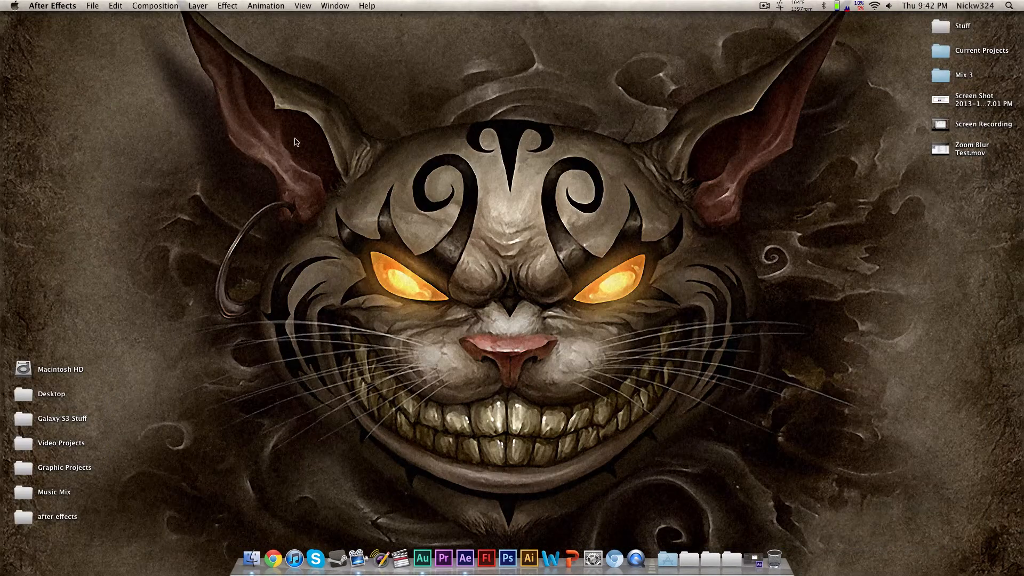
{"action": "left_click", "coordinate": [972, 148]}
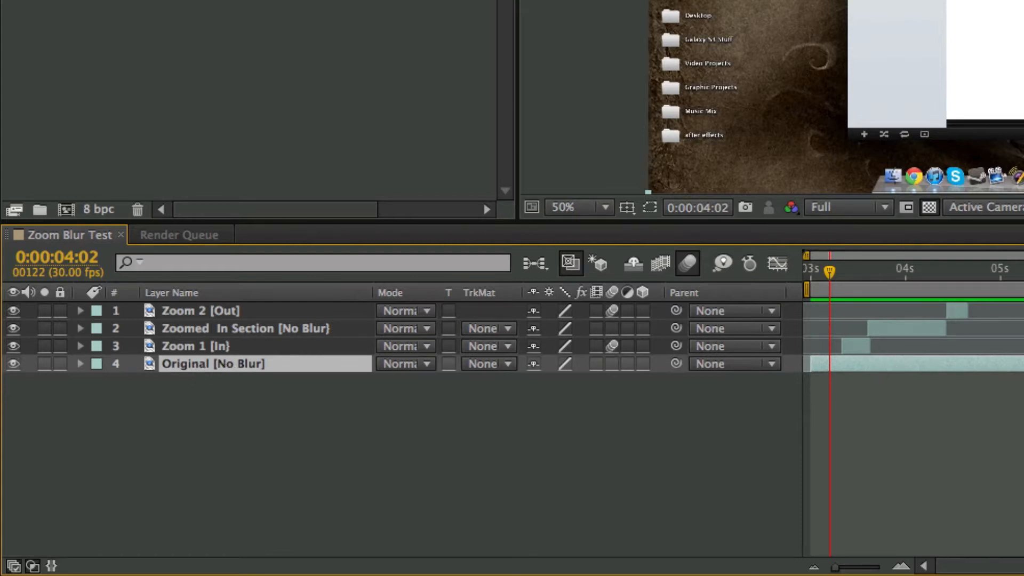
{"action": "mouse_move", "coordinate": [1016, 372]}
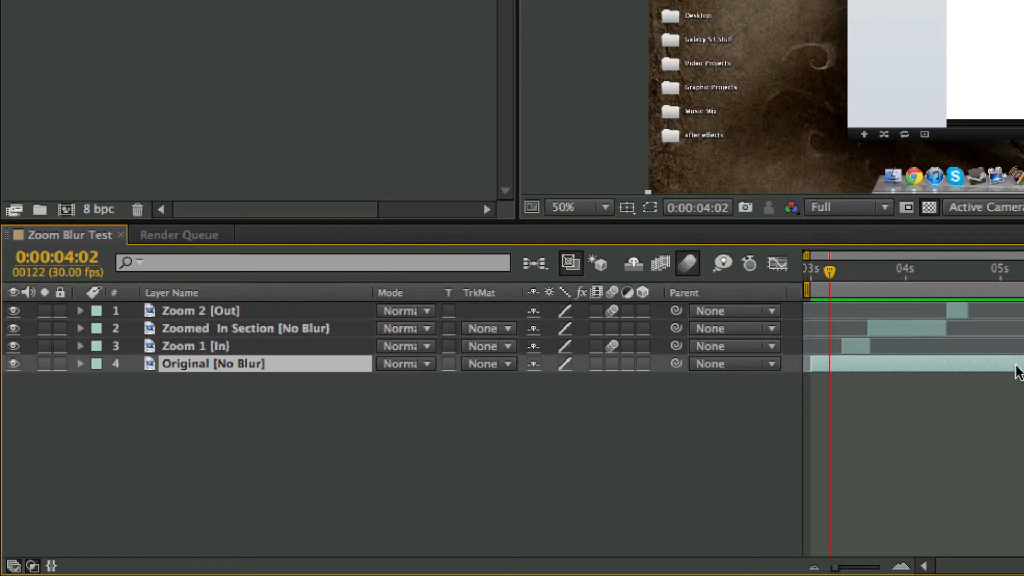
{"action": "mouse_move", "coordinate": [834, 289]}
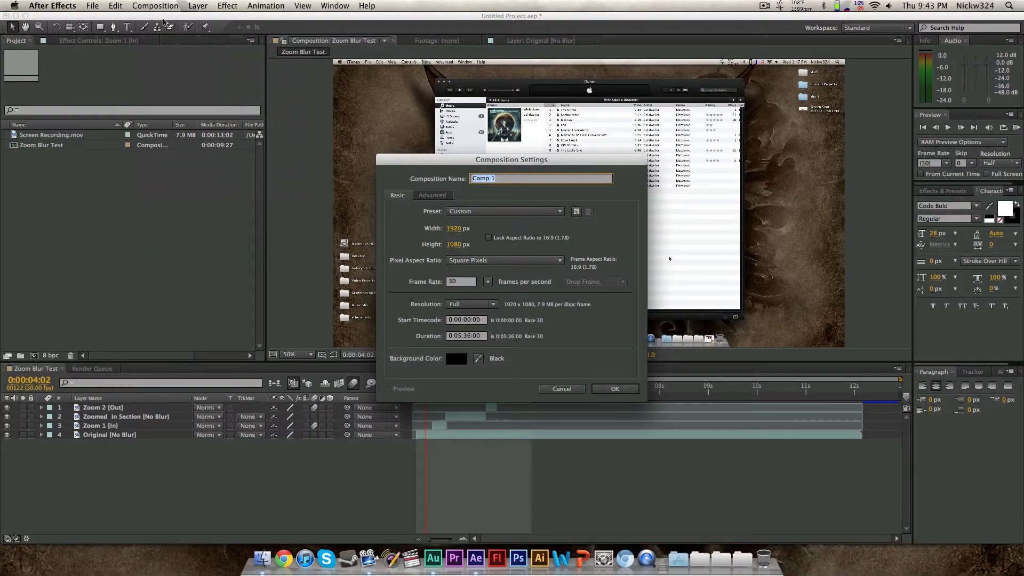
Step: Create Comp 1 at 1920×1080, 30 fps and set its duration to 0:00:36:00
{"action": "left_click", "coordinate": [615, 389]}
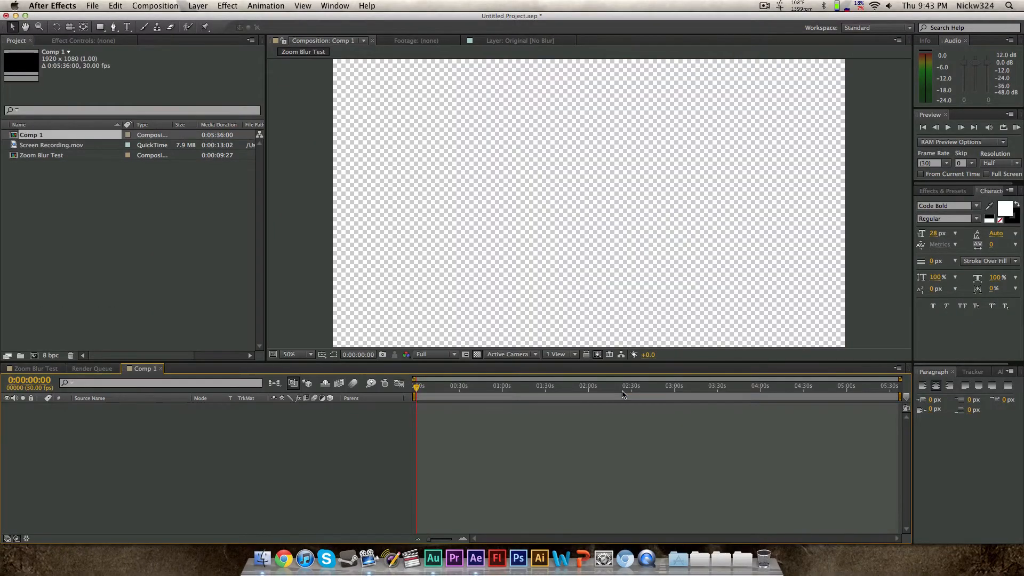
{"action": "left_click", "coordinate": [155, 5]}
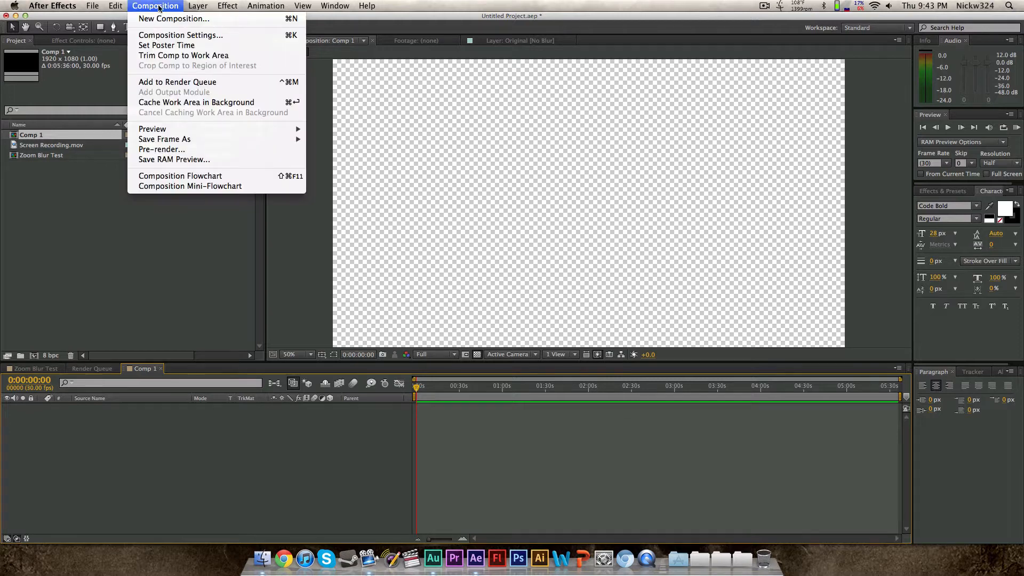
{"action": "left_click", "coordinate": [180, 34]}
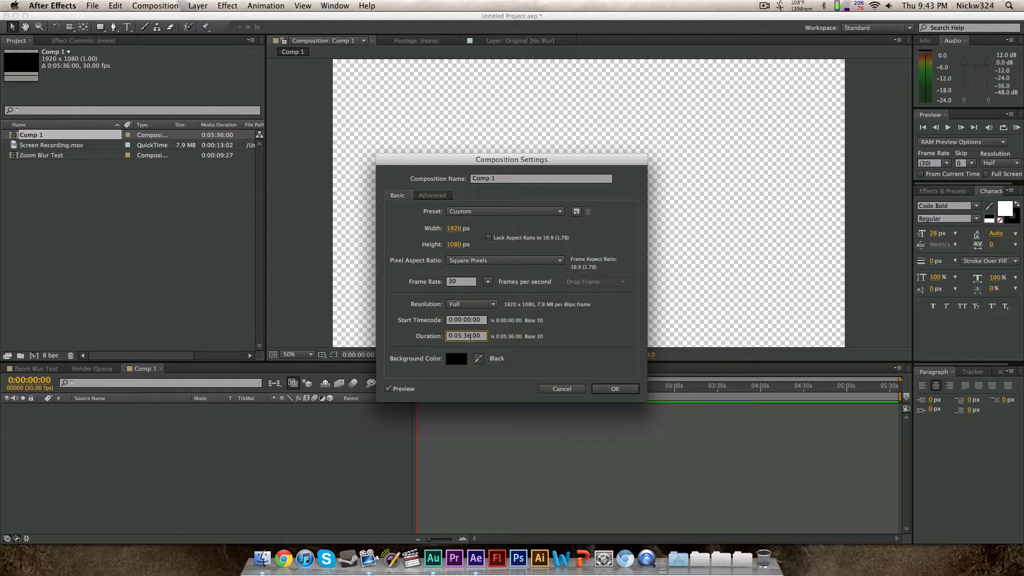
{"action": "type", "text": "0:00:36:00"}
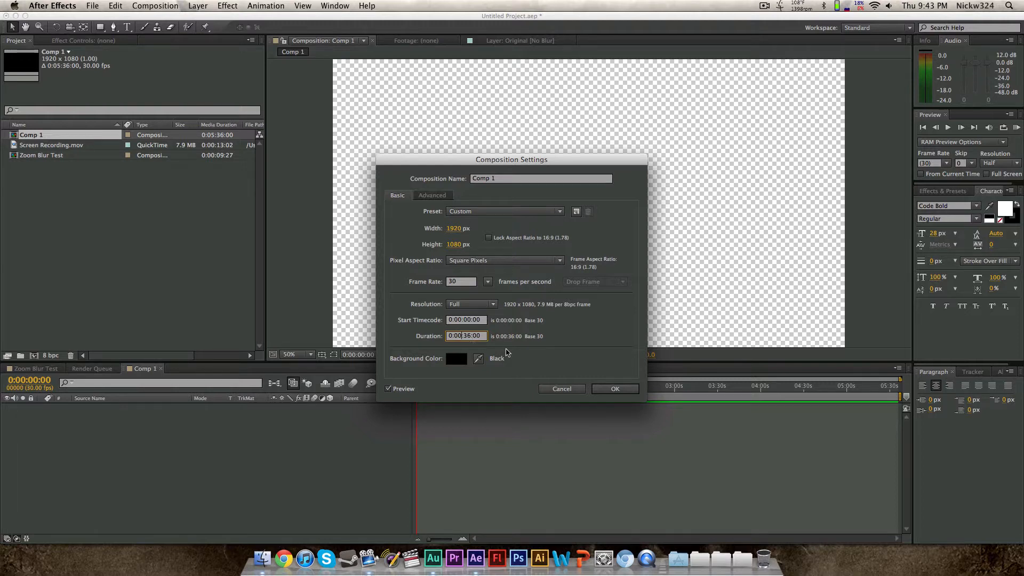
{"action": "left_click", "coordinate": [614, 388]}
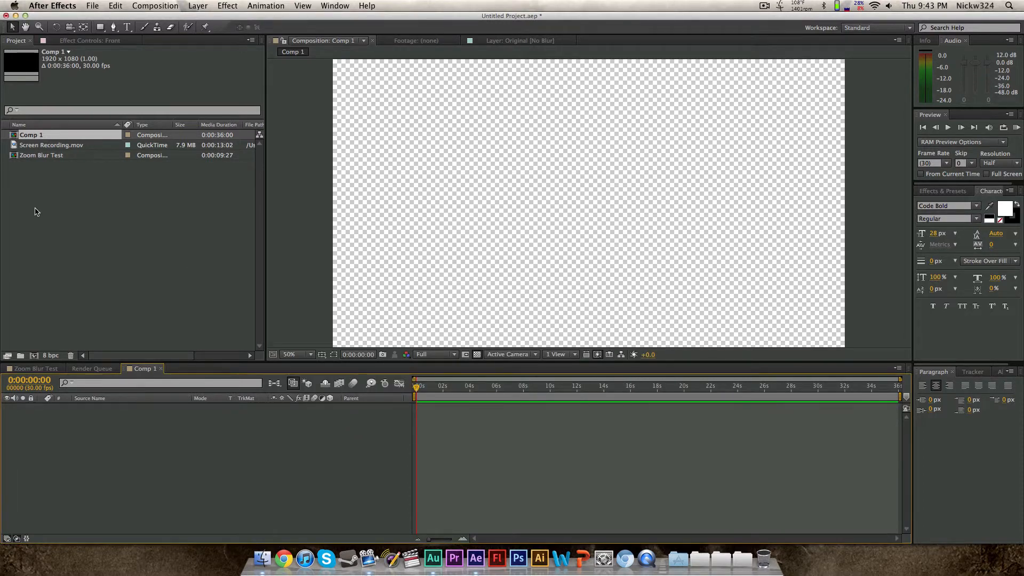
Step: Add Screen Recording.mov as Comp 1's only layer and park the time indicator near 4 seconds
{"action": "left_click", "coordinate": [51, 145]}
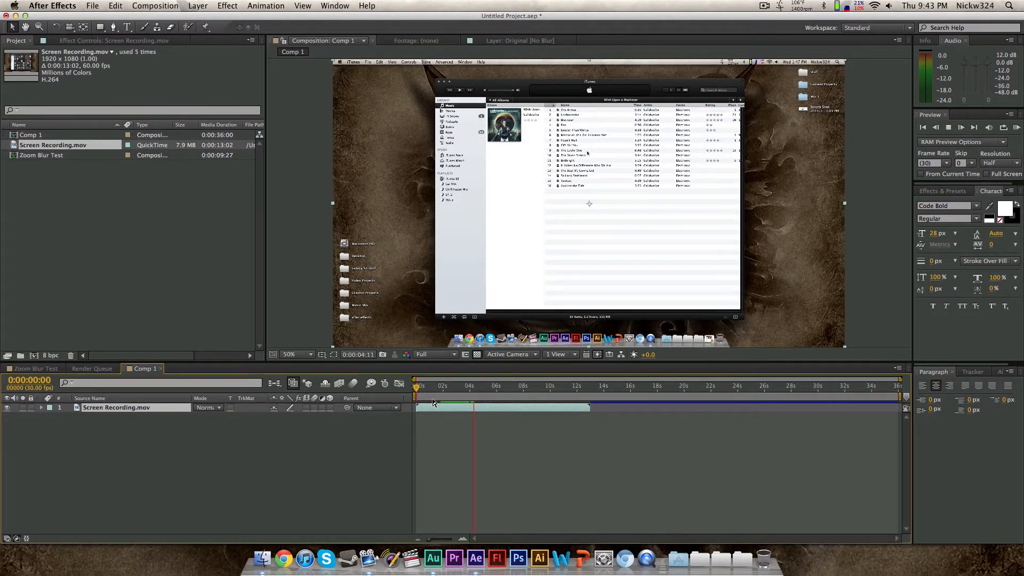
{"action": "left_click", "coordinate": [475, 385]}
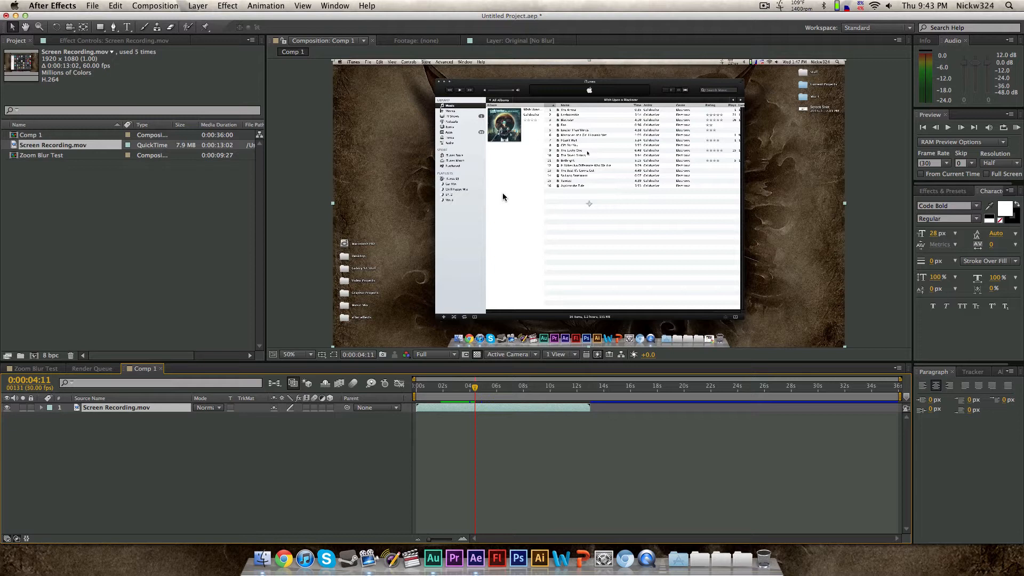
{"action": "mouse_move", "coordinate": [560, 77]}
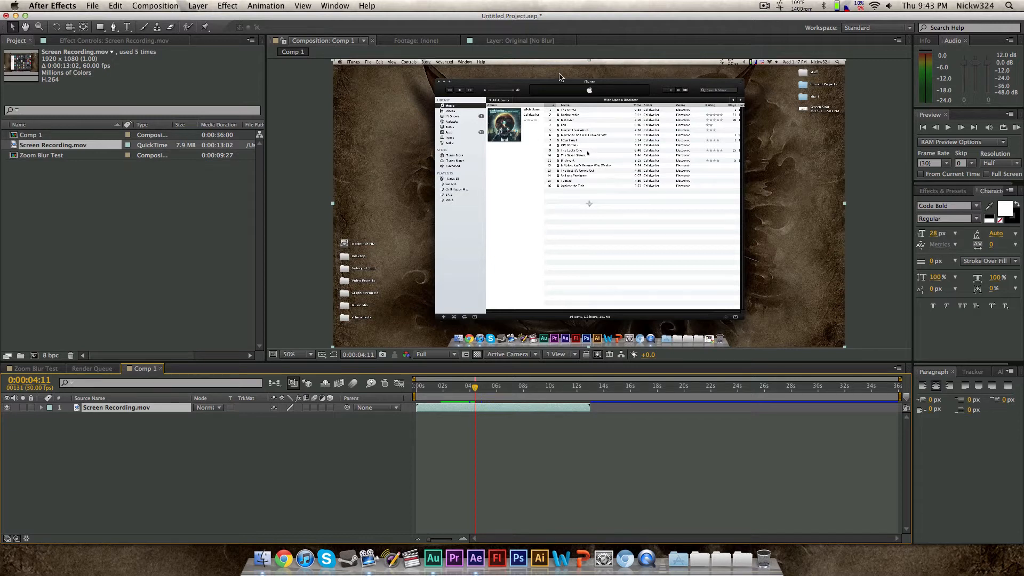
{"action": "mouse_move", "coordinate": [571, 397]}
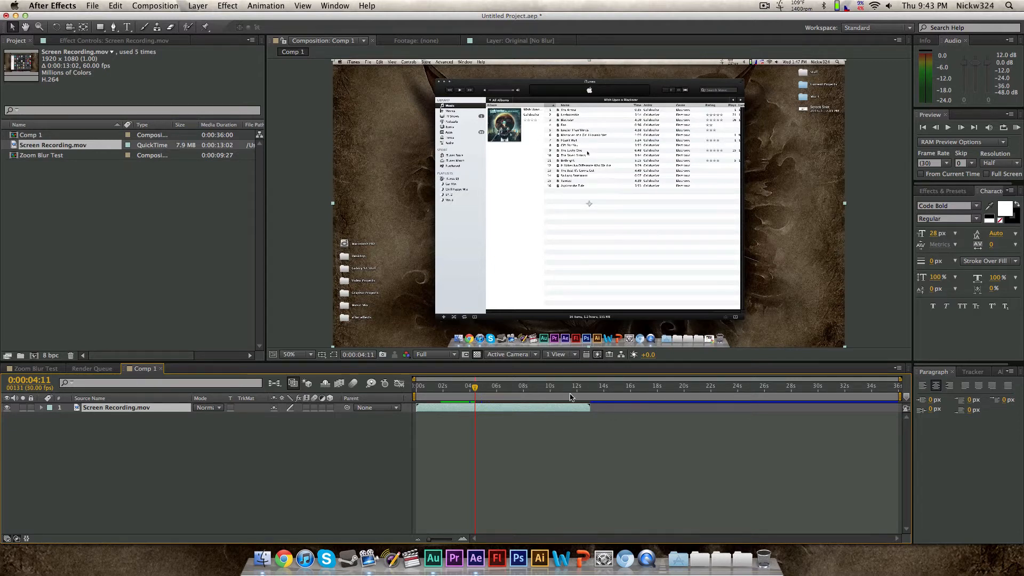
{"action": "mouse_move", "coordinate": [370, 338]}
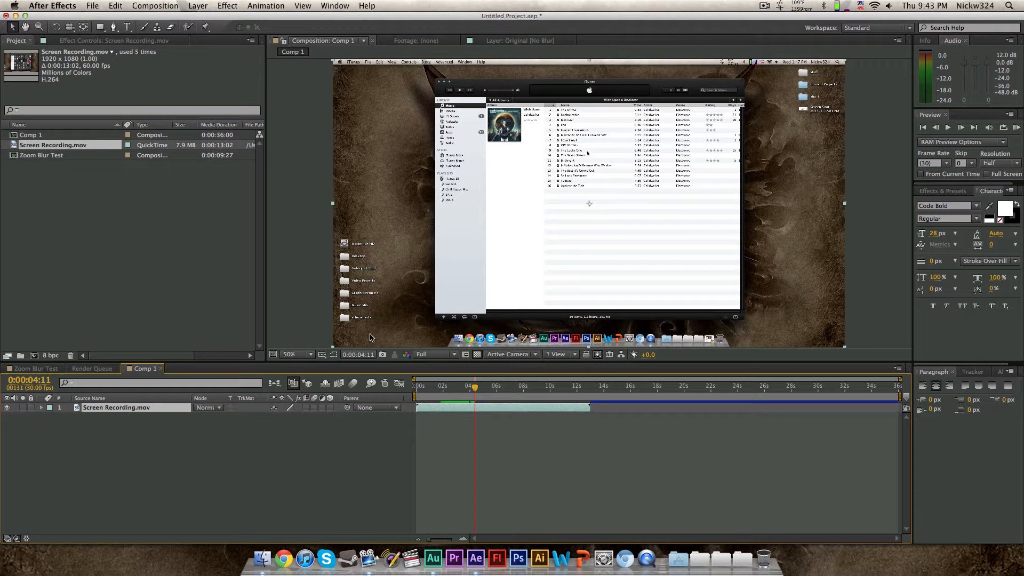
{"action": "mouse_move", "coordinate": [511, 376]}
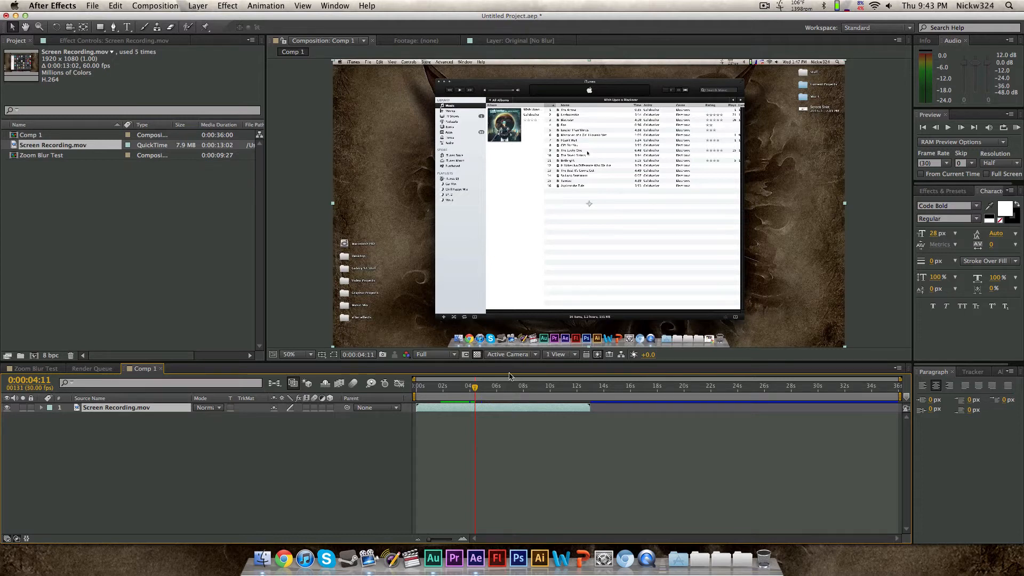
{"action": "mouse_move", "coordinate": [155, 398]}
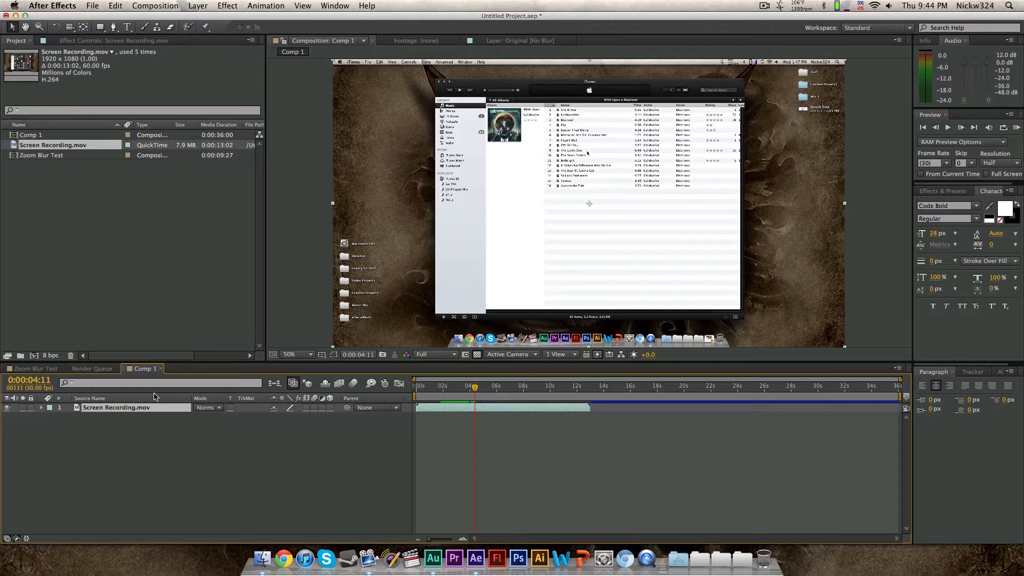
Step: Duplicate the Screen Recording.mov layer so two copies are stacked, the upper starting at 4:11
{"action": "key", "text": "cmd+d"}
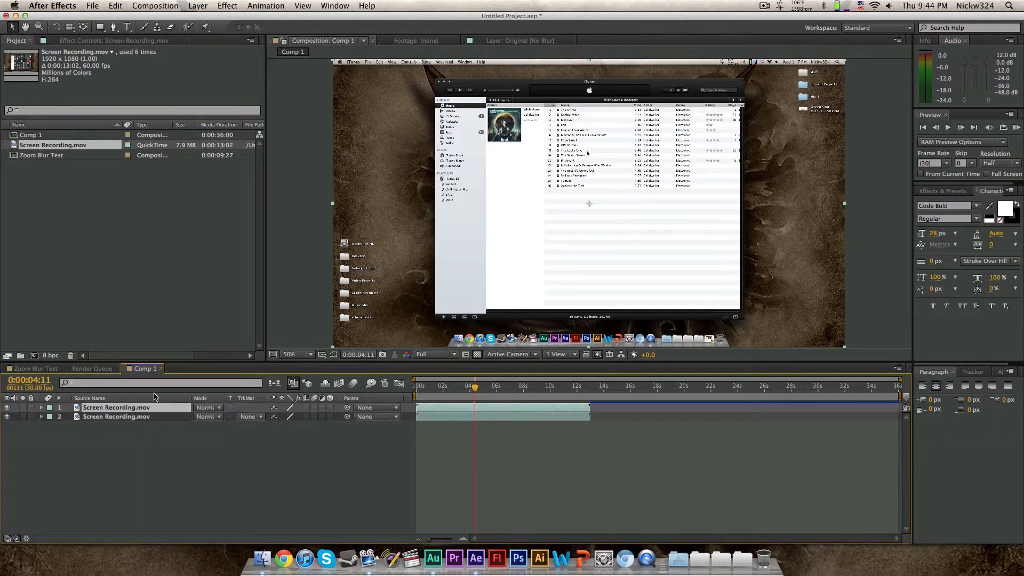
{"action": "left_click", "coordinate": [429, 421]}
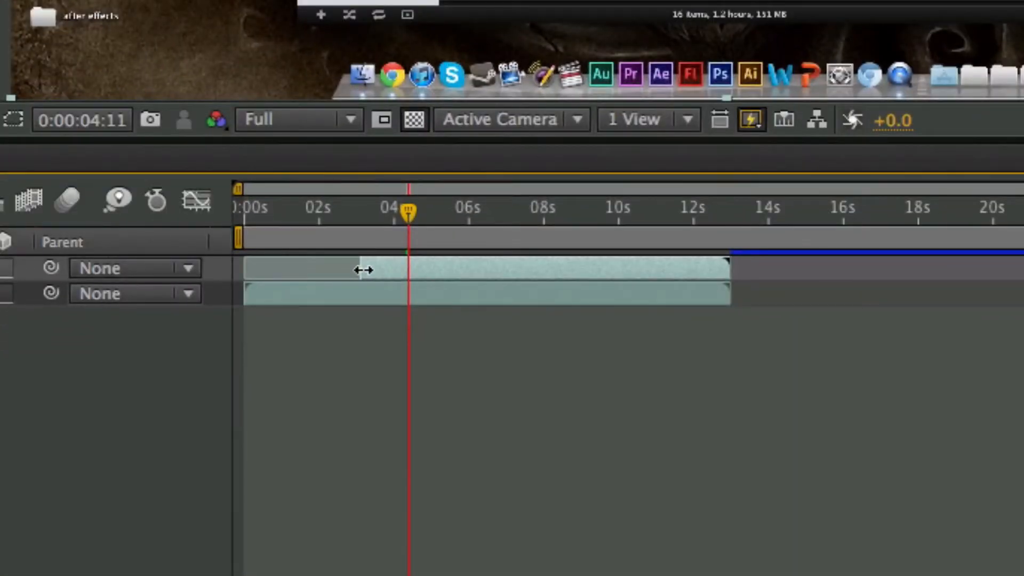
{"action": "mouse_move", "coordinate": [410, 274]}
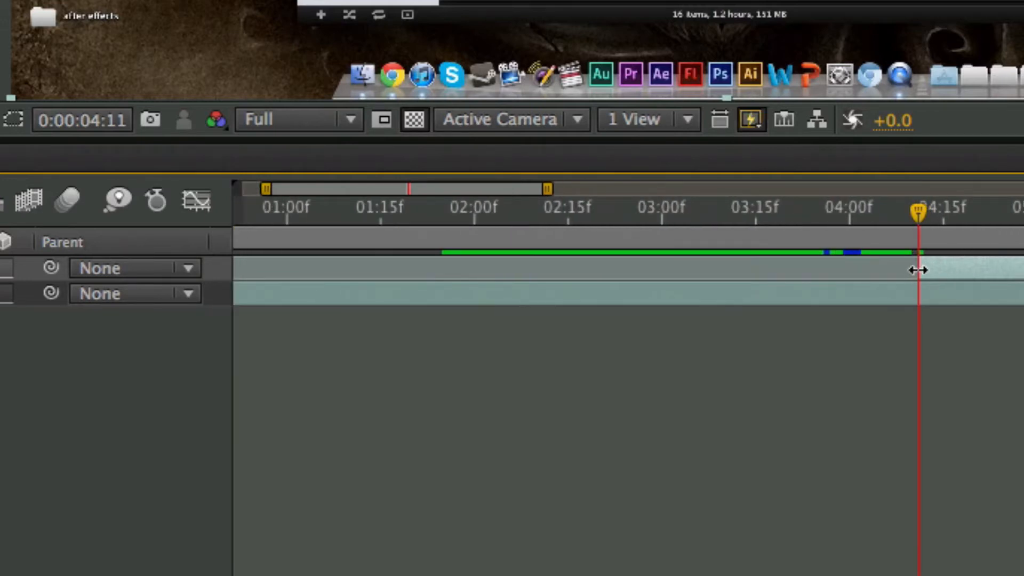
{"action": "mouse_move", "coordinate": [929, 254]}
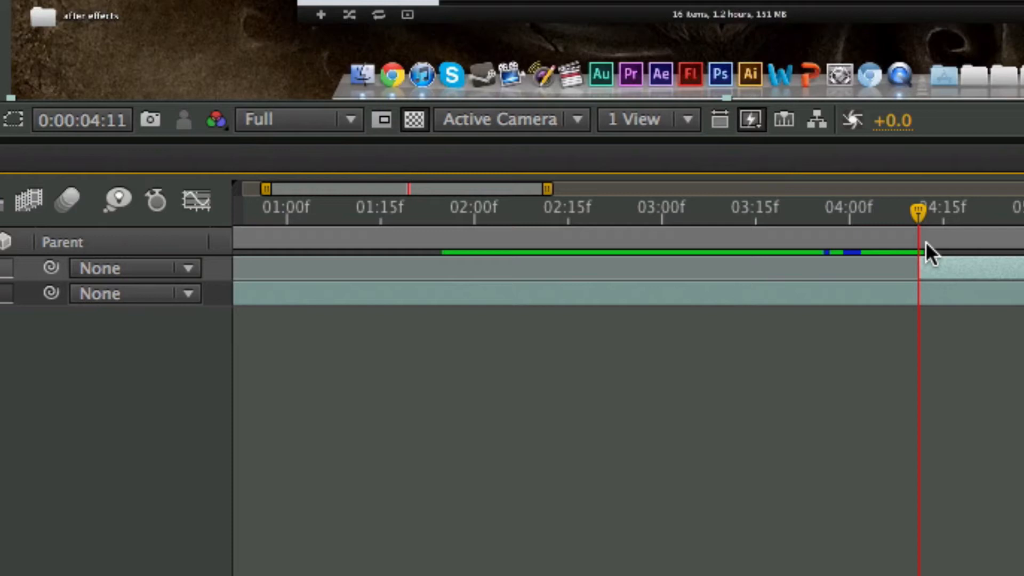
{"action": "mouse_move", "coordinate": [947, 262]}
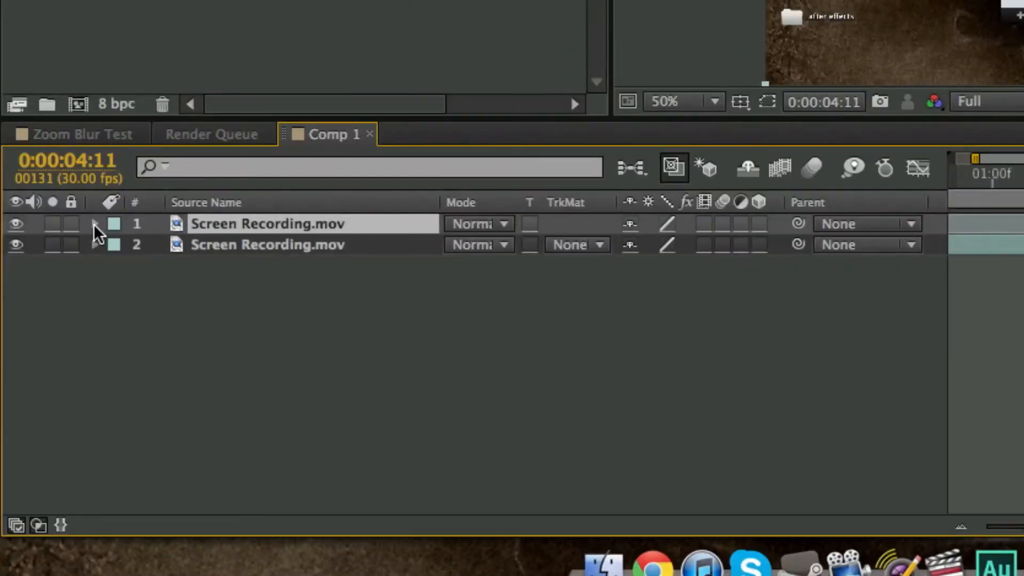
Step: Keyframe the upper layer from 100% at 4:11 to Scale 287%, Position 1108,1144 at 5:07
{"action": "left_click", "coordinate": [95, 223]}
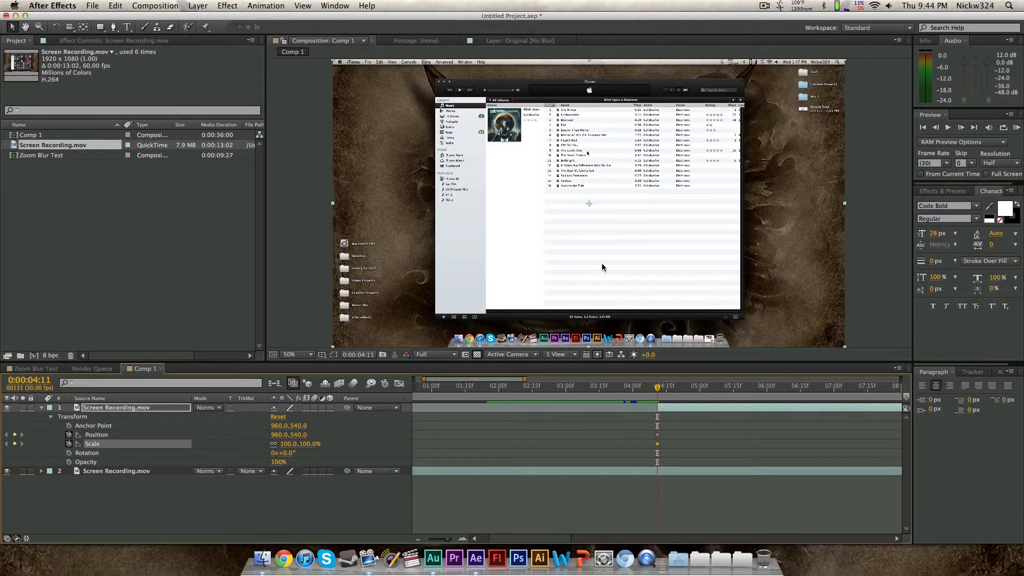
{"action": "left_click", "coordinate": [706, 385]}
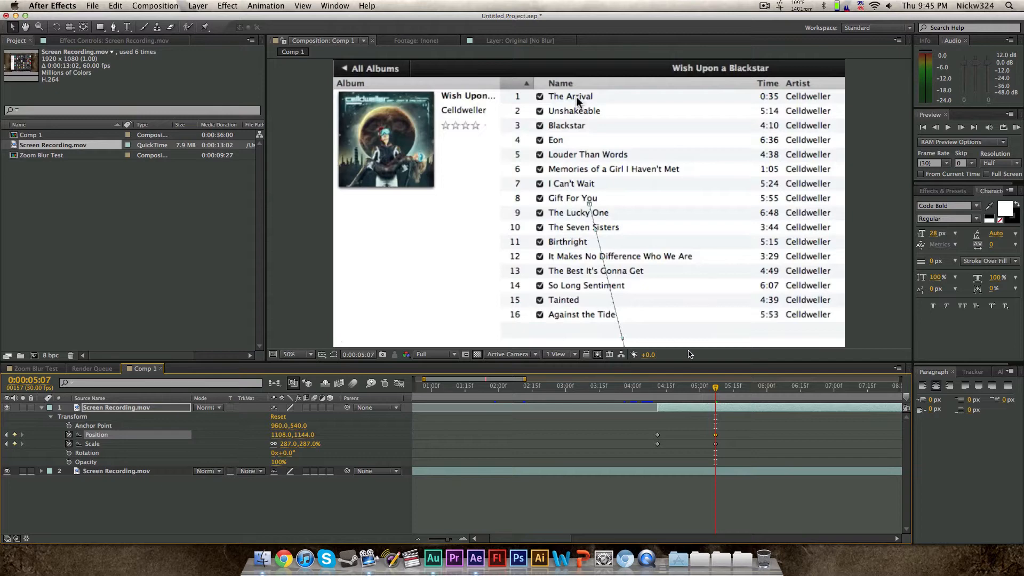
{"action": "left_click", "coordinate": [754, 385]}
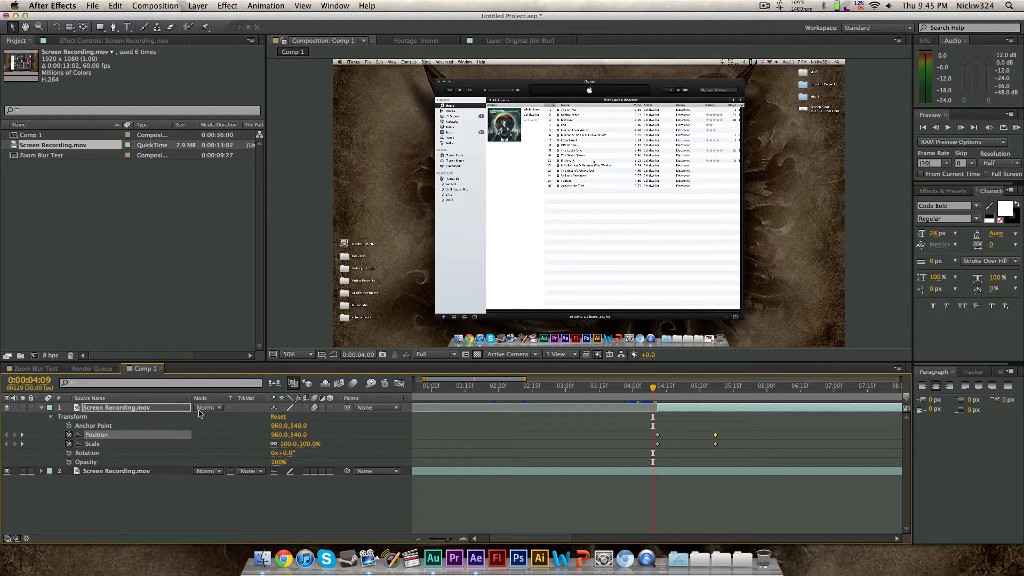
Step: Add a third footage copy and give layer 2 its own Position and Scale zoom keyframes
{"action": "left_click", "coordinate": [607, 386]}
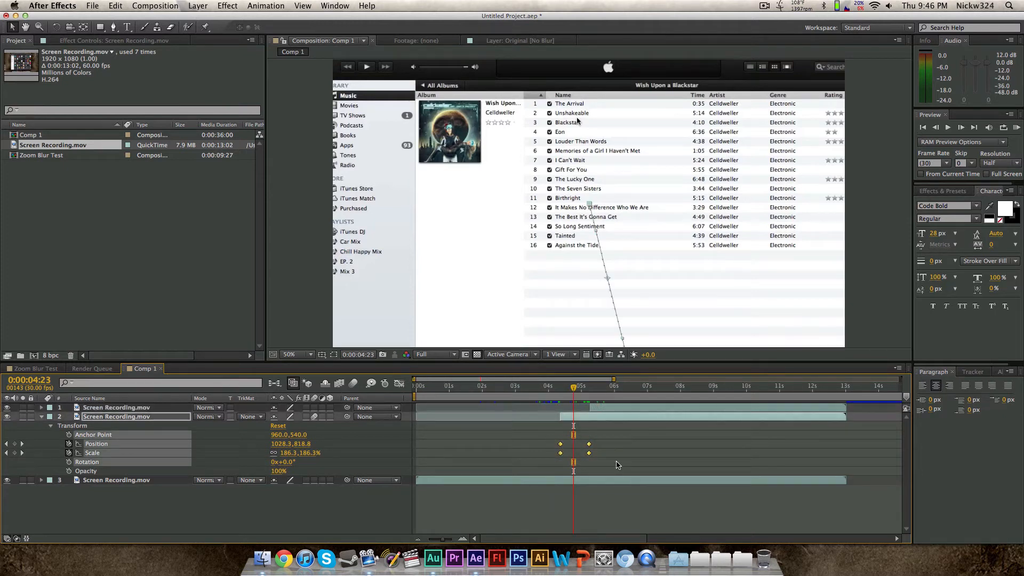
Step: Easy Ease the zoom keyframes with F9 and enable motion blur for the composition
{"action": "key", "text": "f9"}
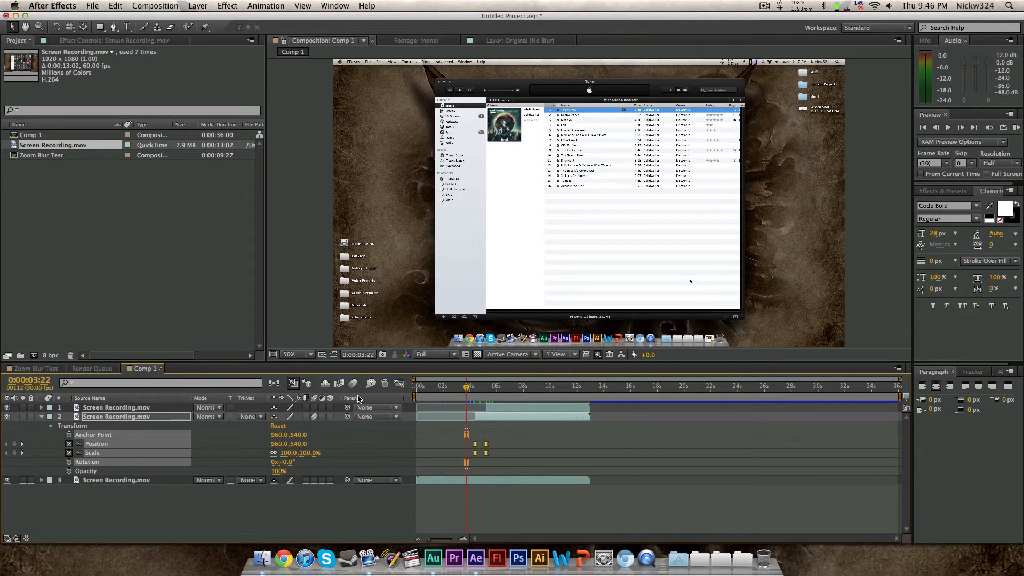
{"action": "mouse_move", "coordinate": [357, 389]}
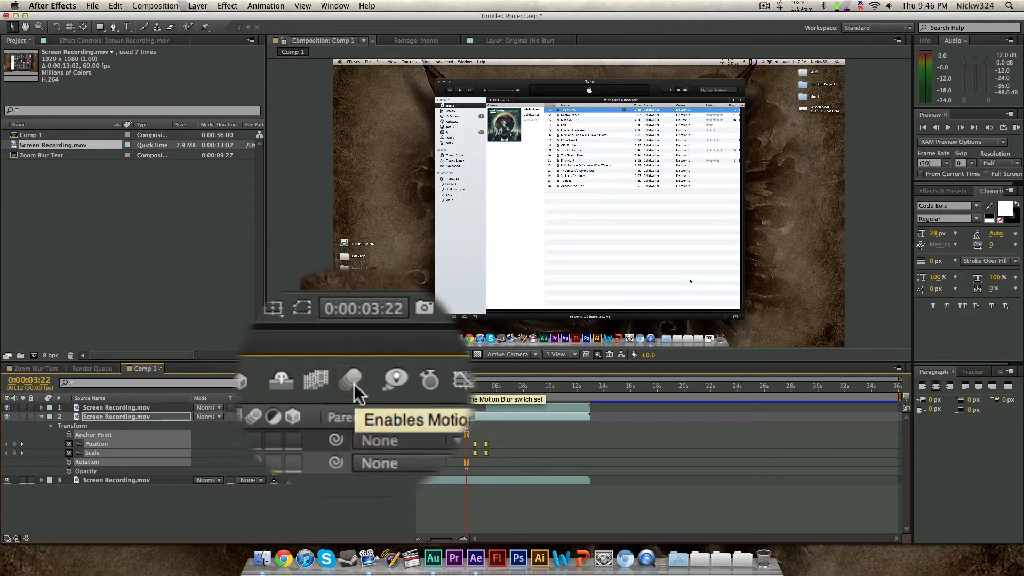
{"action": "left_click", "coordinate": [415, 386]}
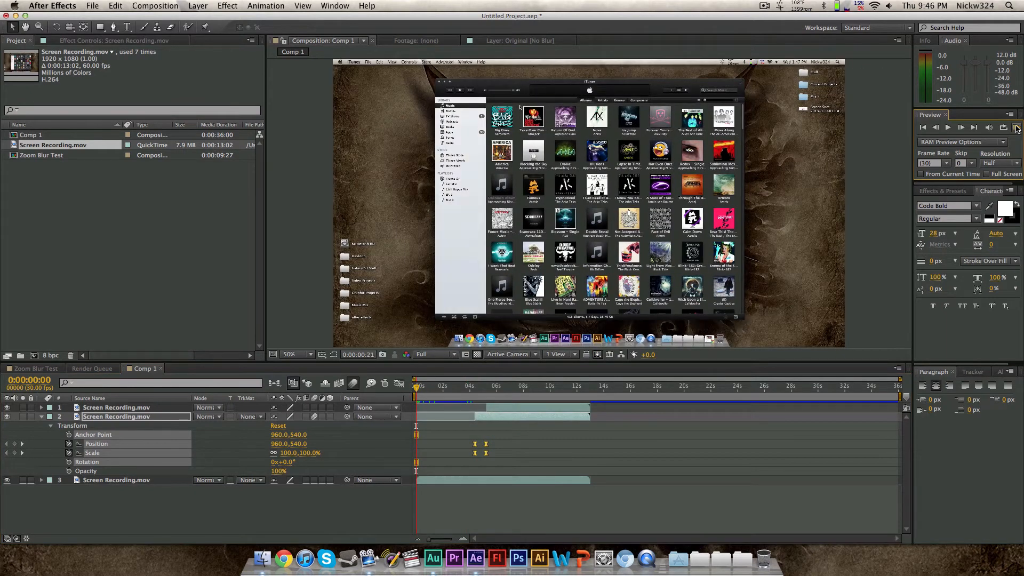
Step: RAM-preview the motion-blurred push into the track list, then stop playback
{"action": "left_click", "coordinate": [1017, 127]}
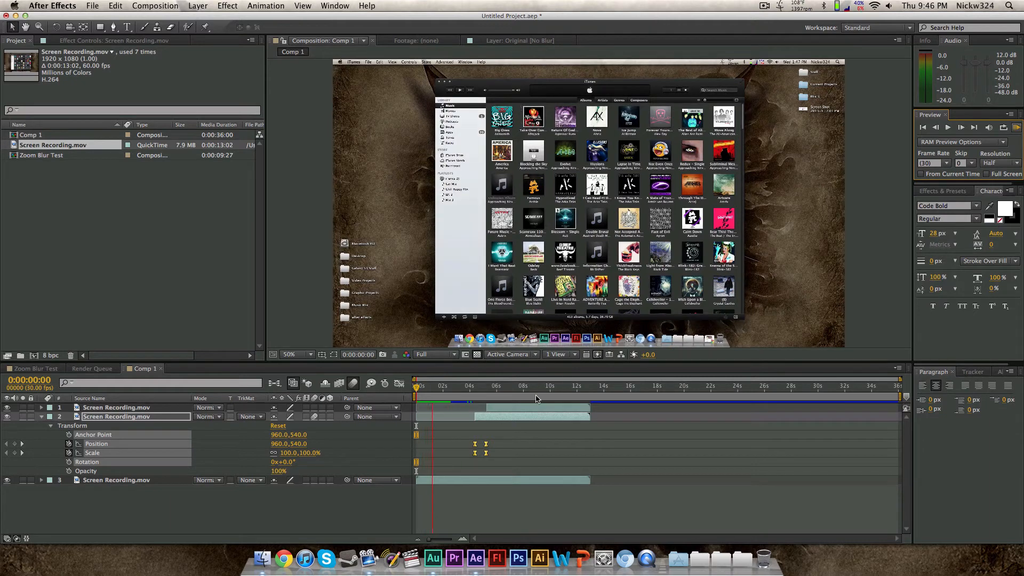
{"action": "left_click", "coordinate": [458, 397]}
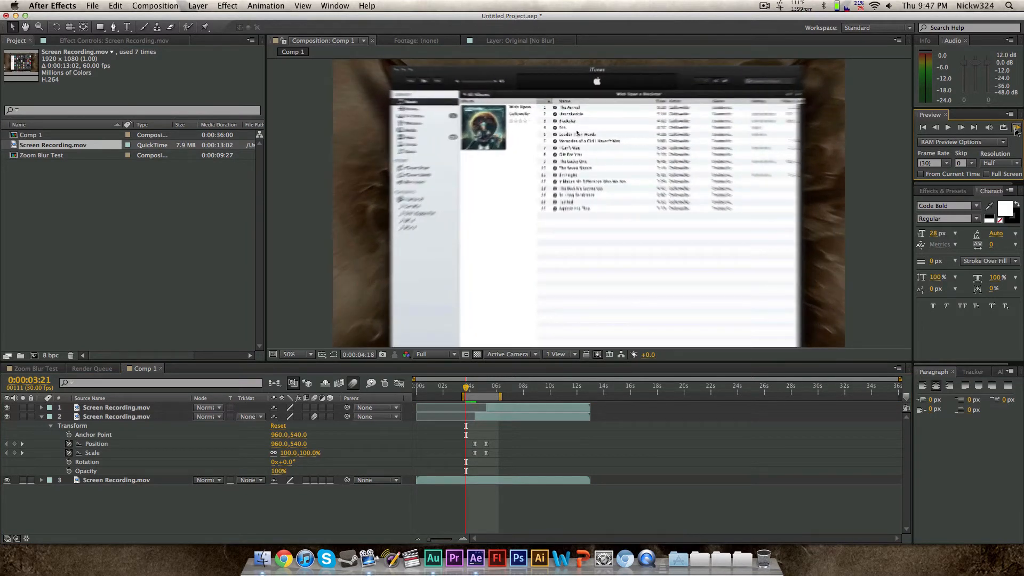
{"action": "left_click", "coordinate": [1014, 127]}
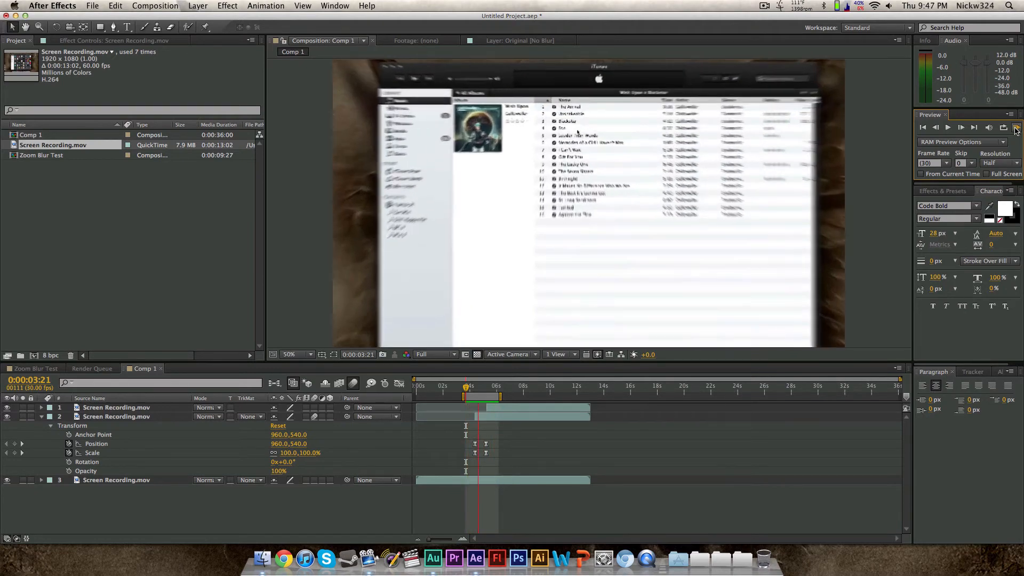
{"action": "left_click", "coordinate": [1014, 127]}
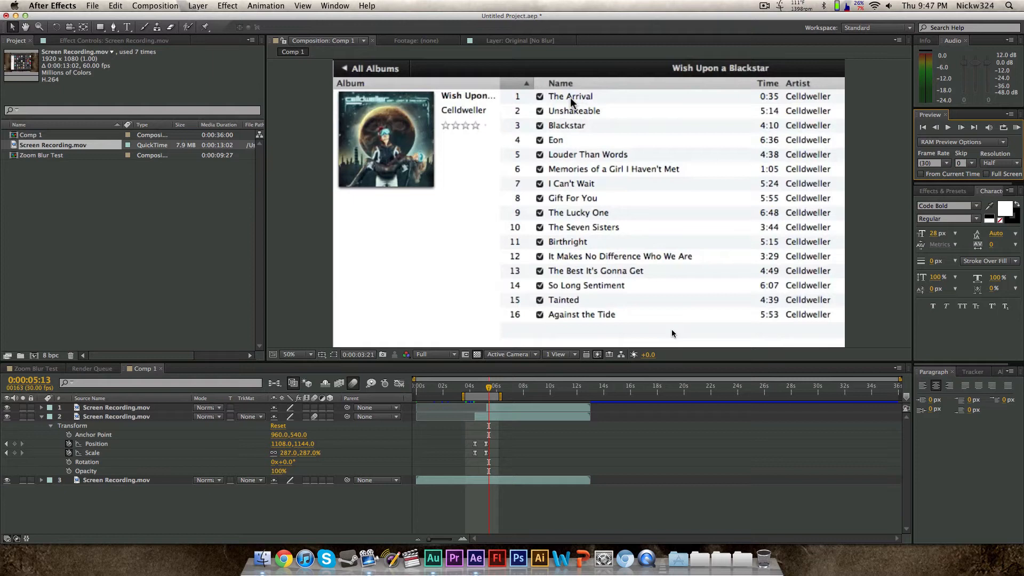
{"action": "mouse_move", "coordinate": [646, 412]}
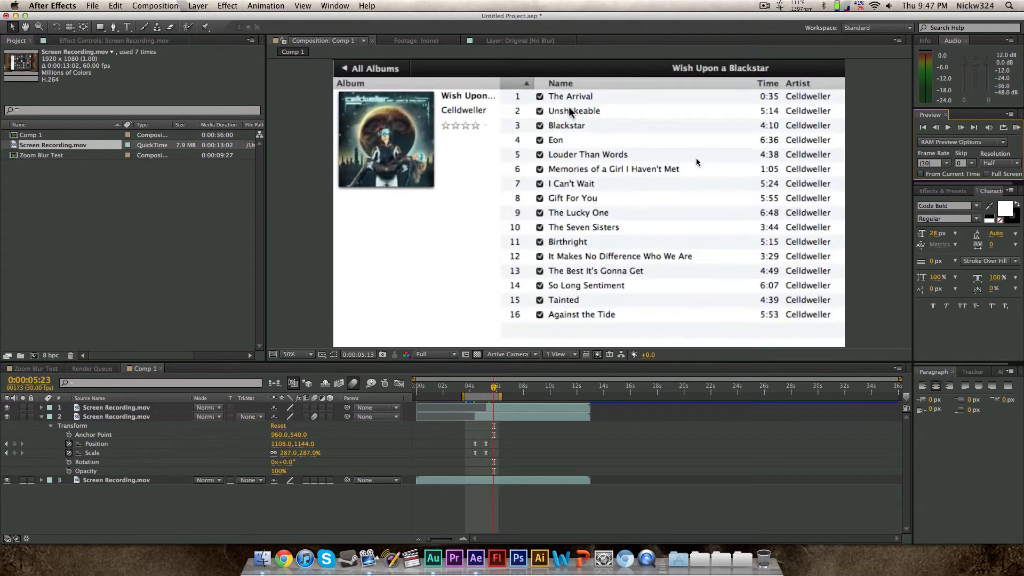
{"action": "mouse_move", "coordinate": [574, 371]}
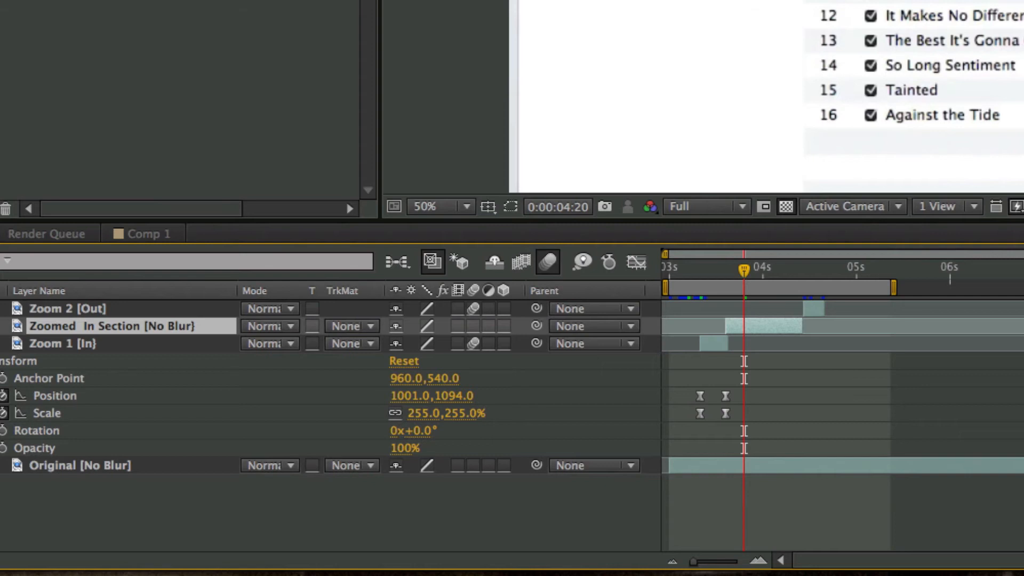
{"action": "mouse_move", "coordinate": [481, 335]}
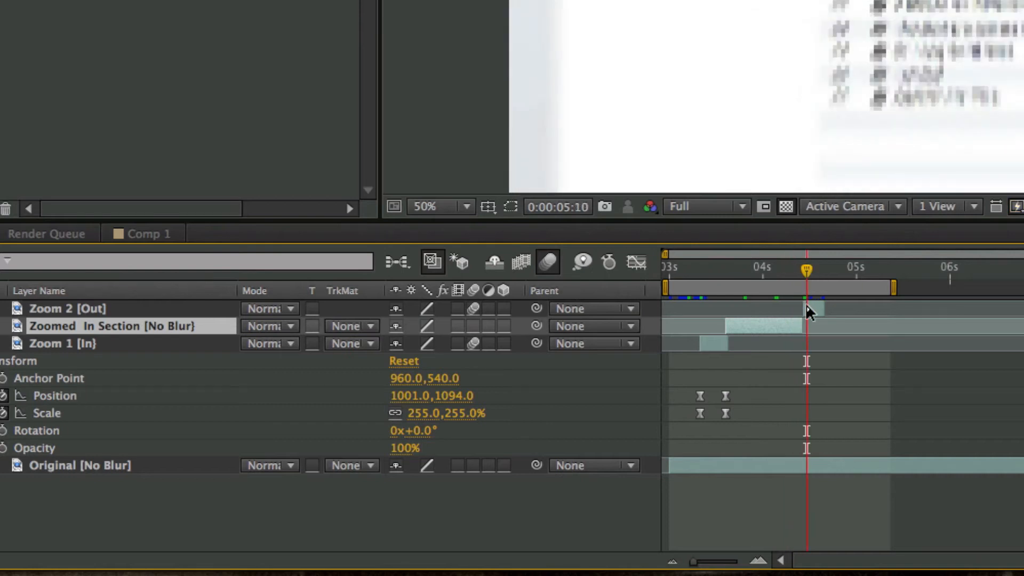
Step: Review the Zoom 2 [Out] layer's scale keyframes returning to 100% in the timeline
{"action": "left_click", "coordinate": [13, 309]}
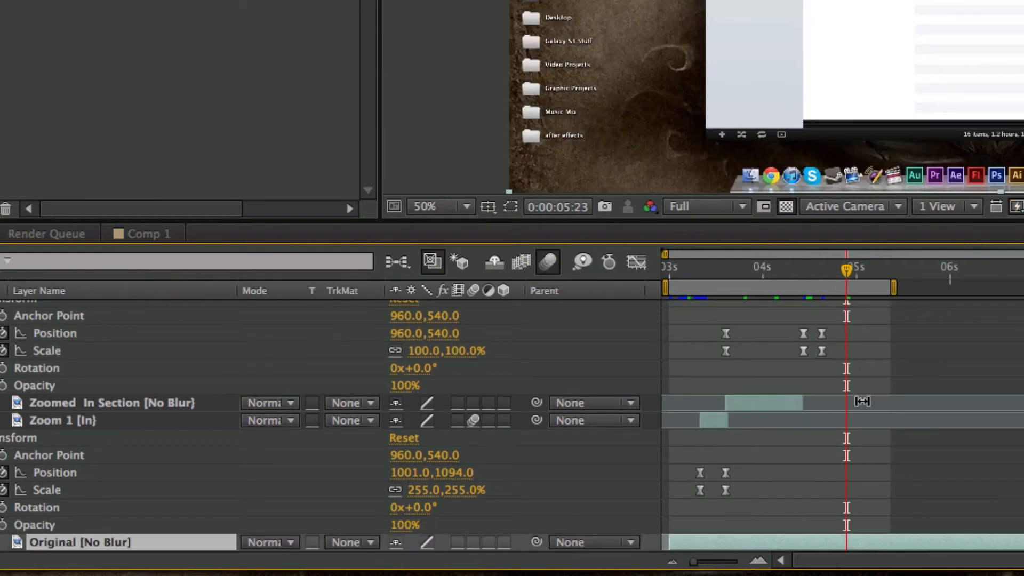
{"action": "scroll", "scroll_direction": "up", "scroll_amount": 3}
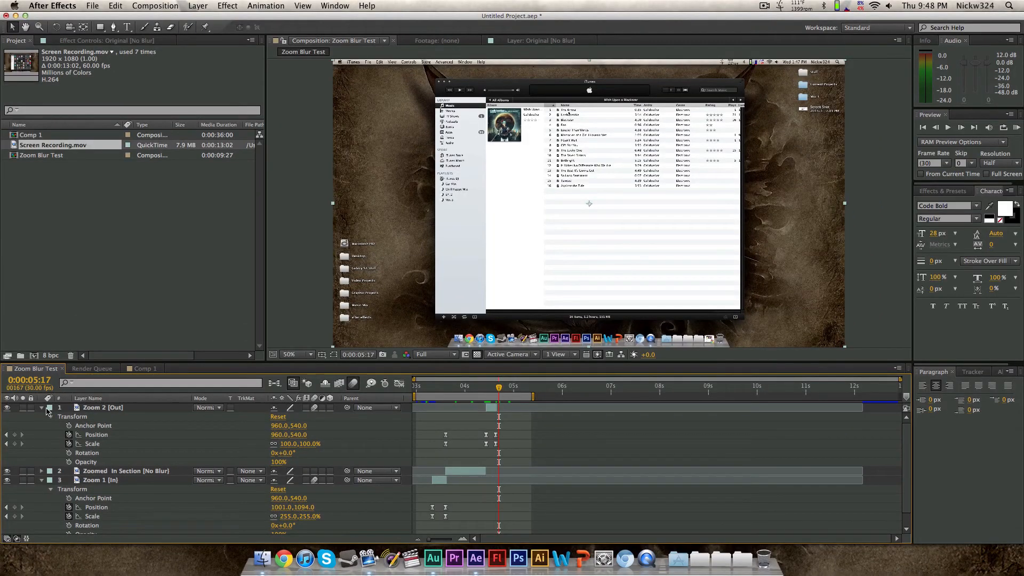
Step: Collapse the Transform properties of Zoom 2 [Out] and Zoom 1 [In]
{"action": "left_click", "coordinate": [40, 408]}
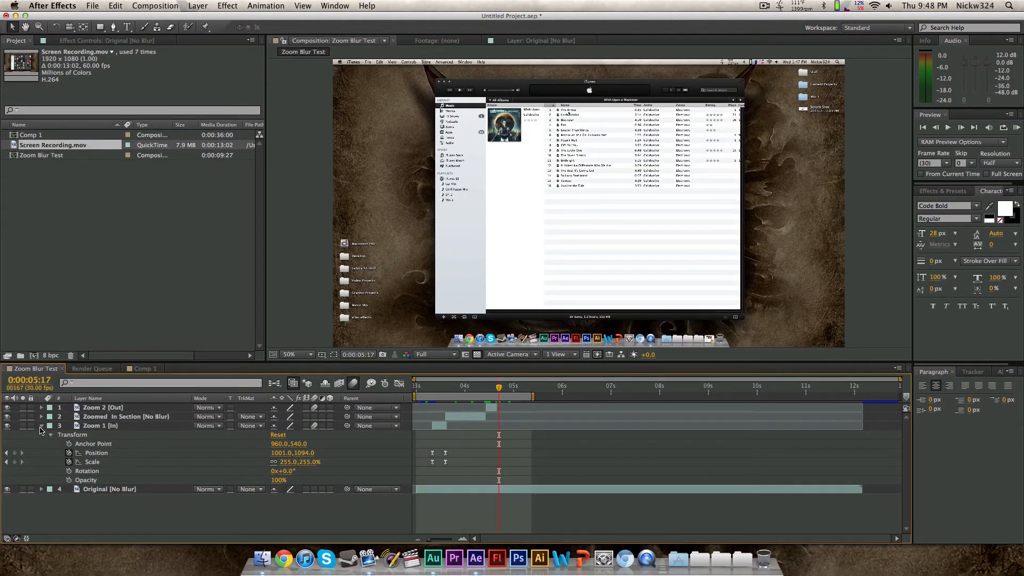
{"action": "left_click", "coordinate": [40, 425]}
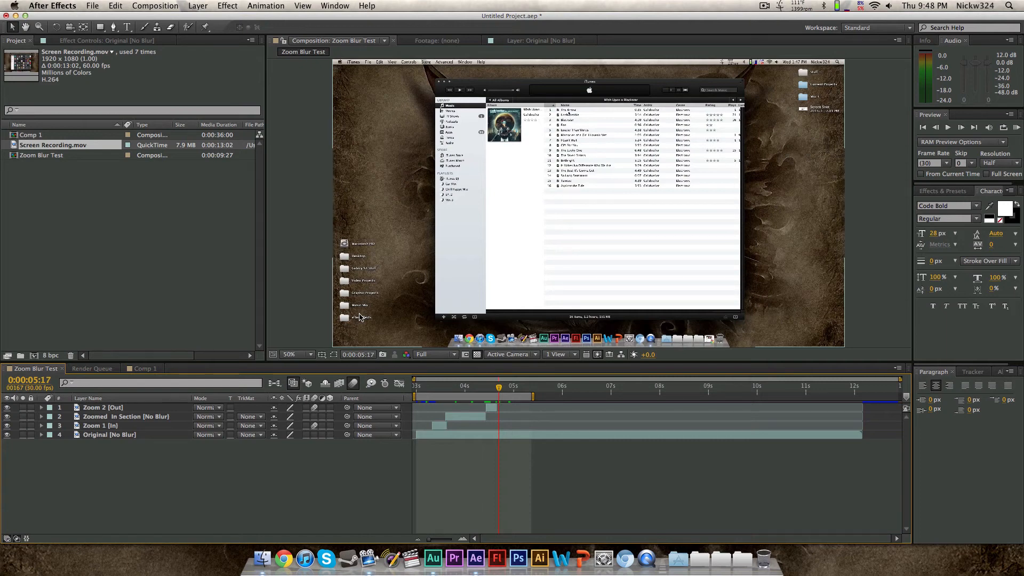
{"action": "mouse_move", "coordinate": [123, 62]}
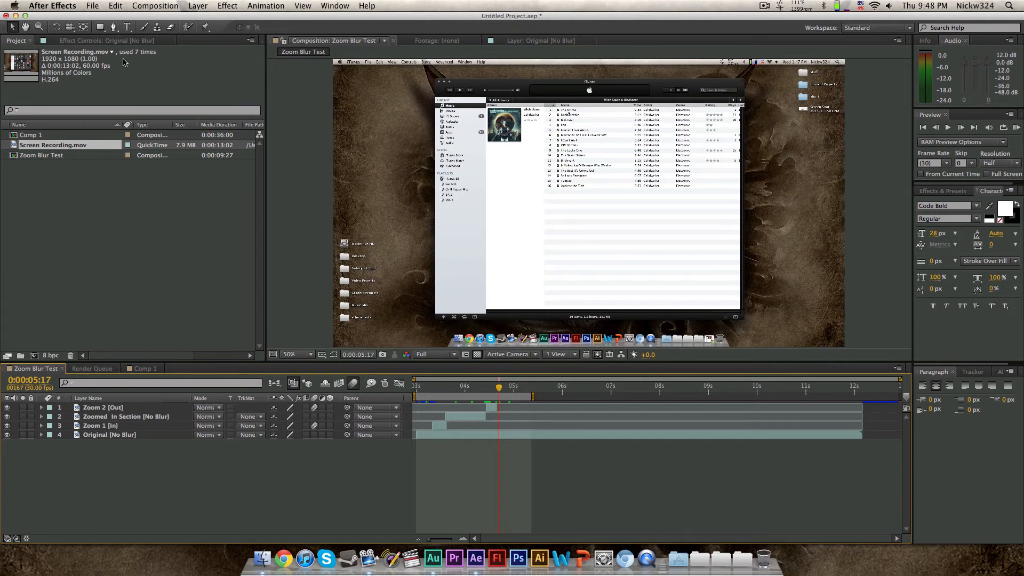
{"action": "mouse_move", "coordinate": [108, 21]}
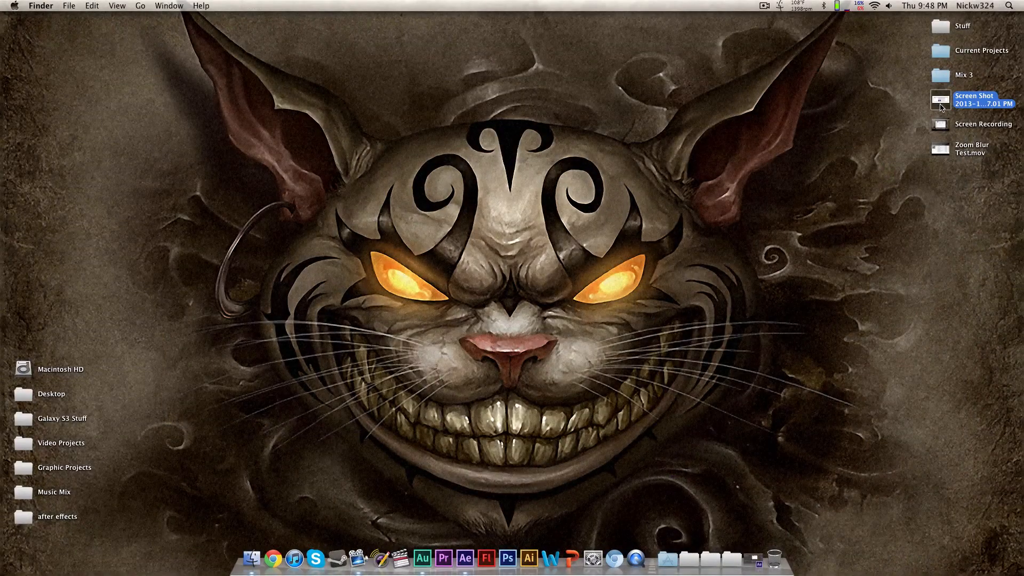
{"action": "double_click", "coordinate": [974, 99]}
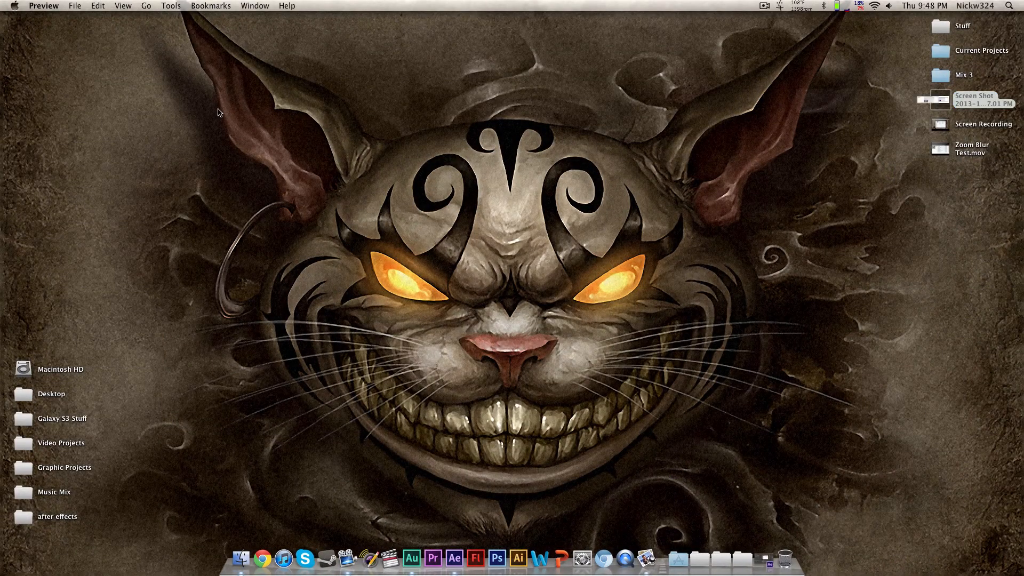
{"action": "double_click", "coordinate": [939, 99]}
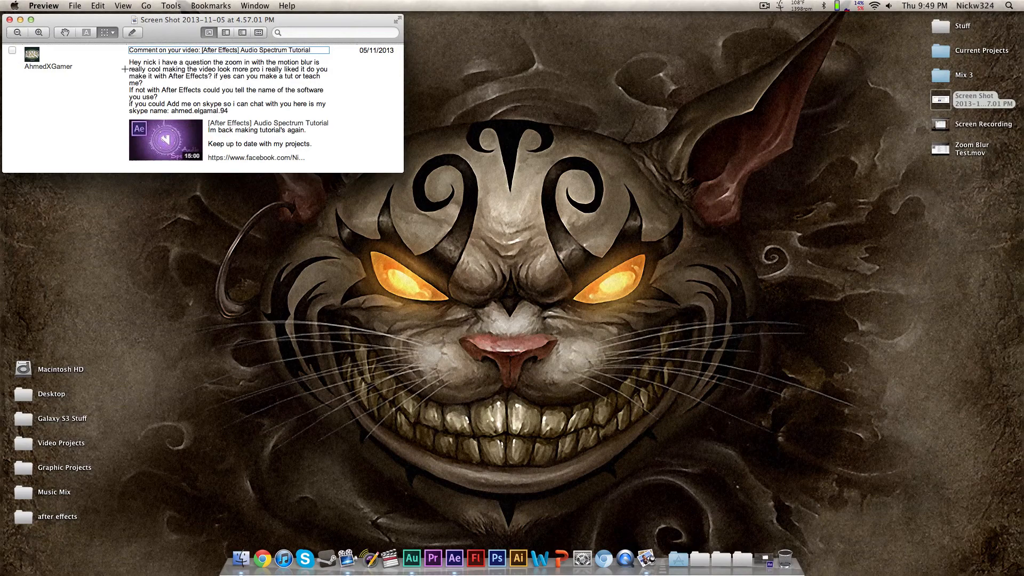
{"action": "left_click", "coordinate": [9, 20]}
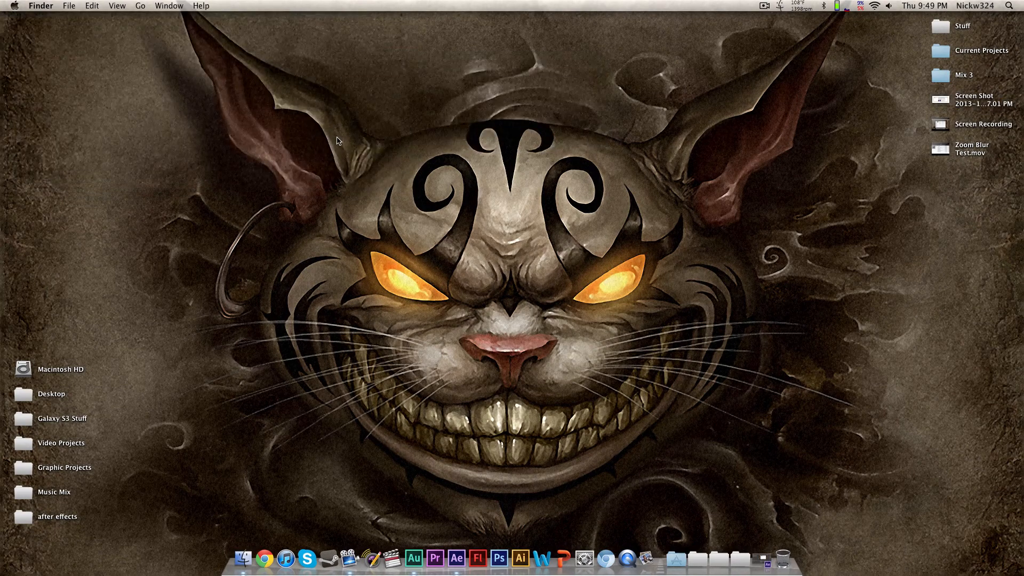